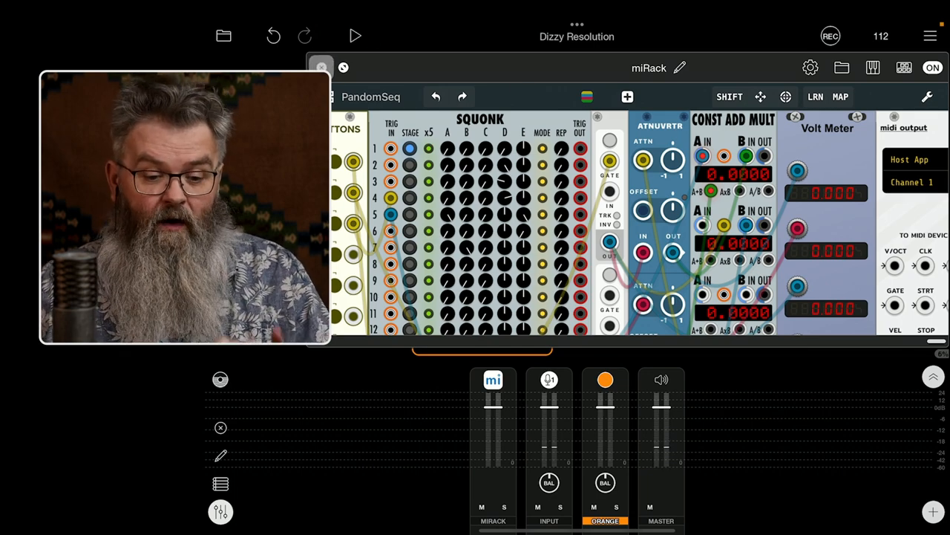
# Fire Pandomise so the input channel's balance shifts off centre to about 40
pyautogui.click(322, 64)
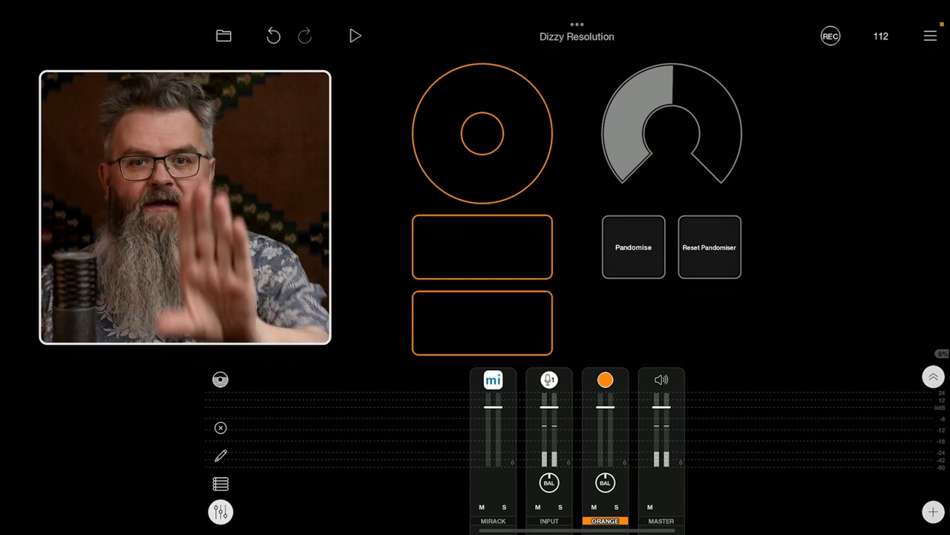
pyautogui.click(633, 247)
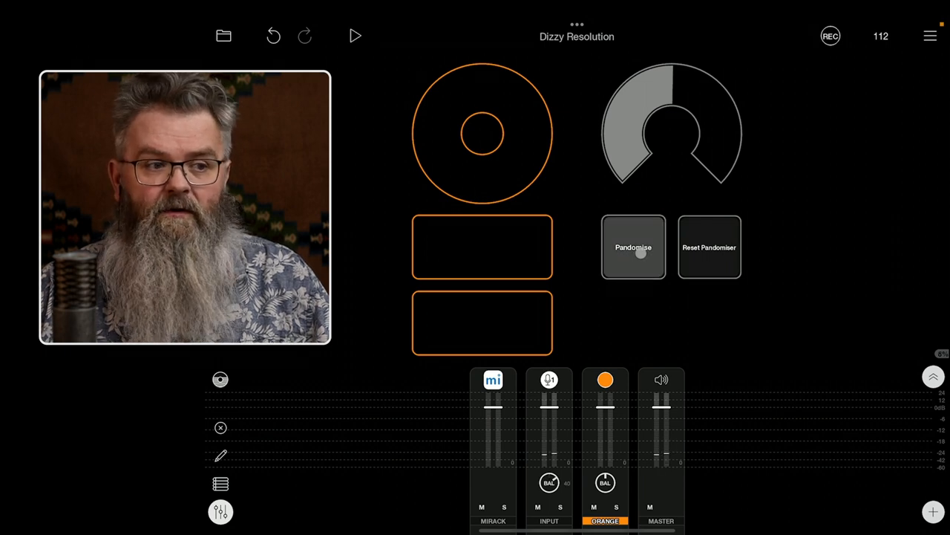